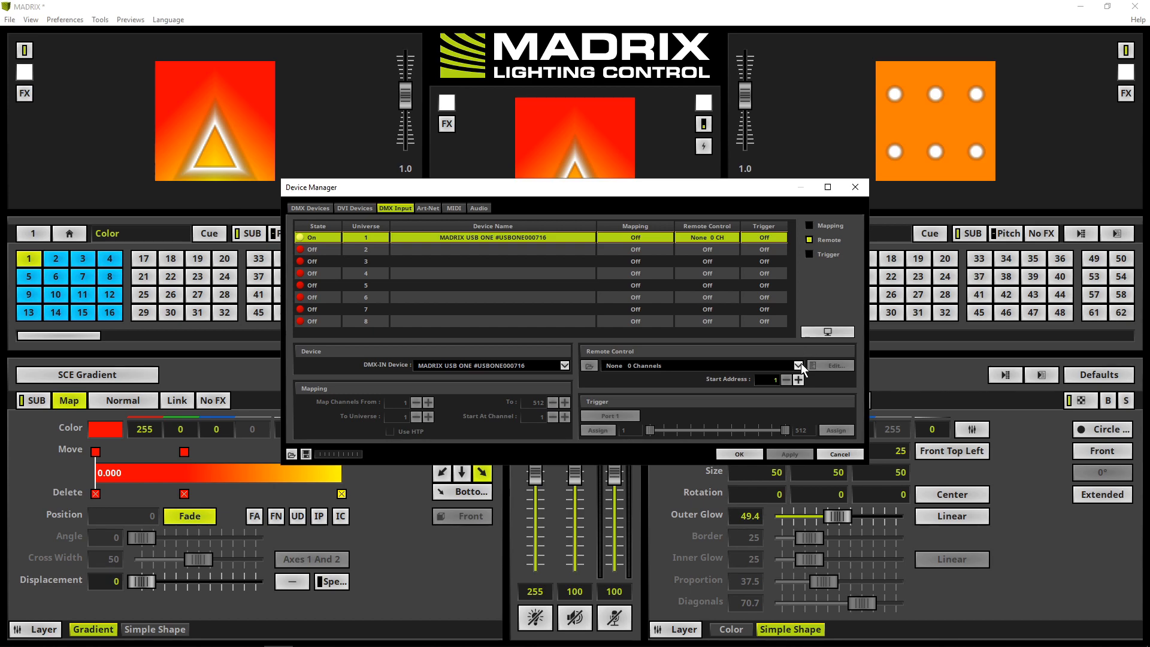
Step: Choose the User remote control configuration for DMX input universe 1
click(798, 365)
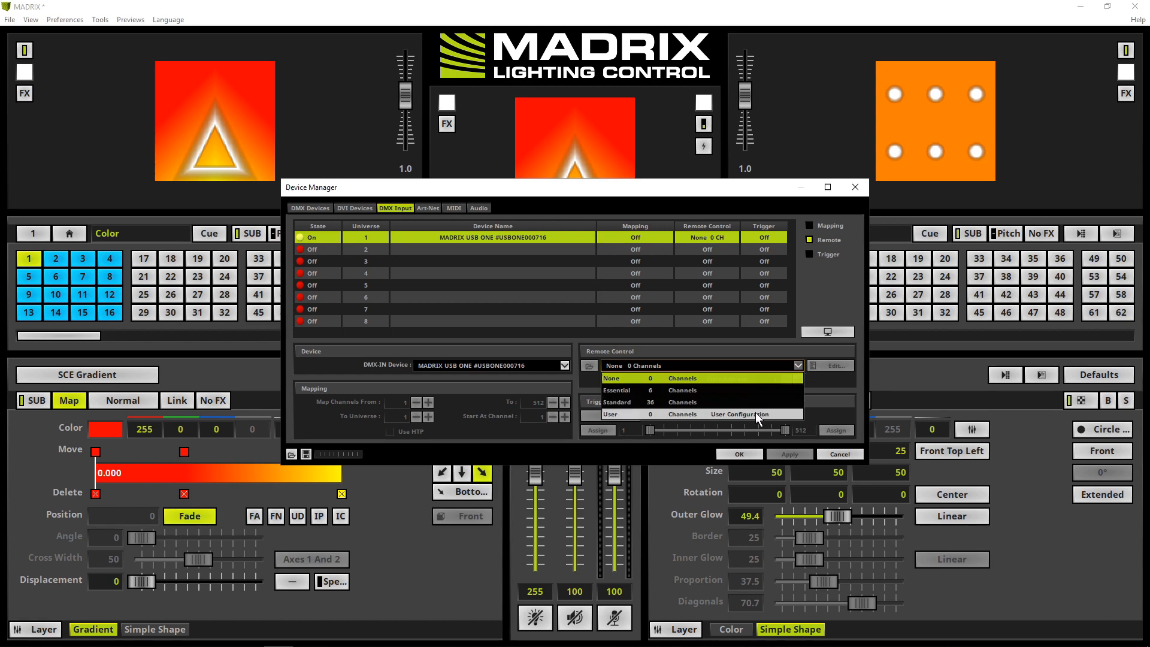
click(694, 414)
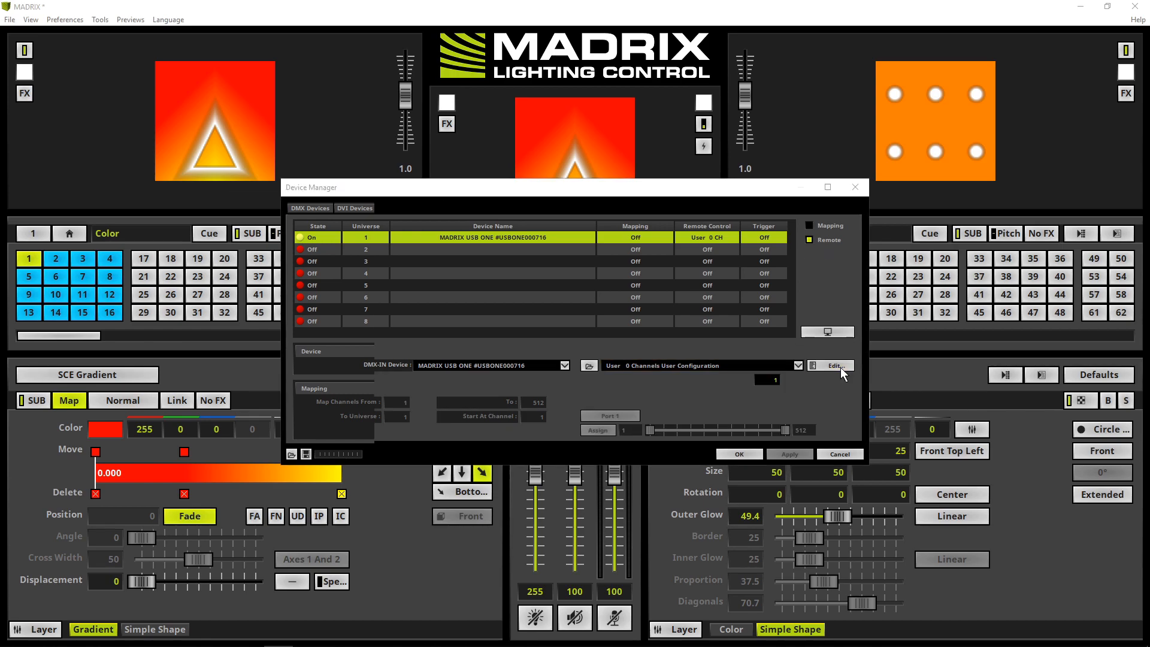
Step: Open the DMX-IN Remote Editor for the empty User Configuration via Edit
click(829, 365)
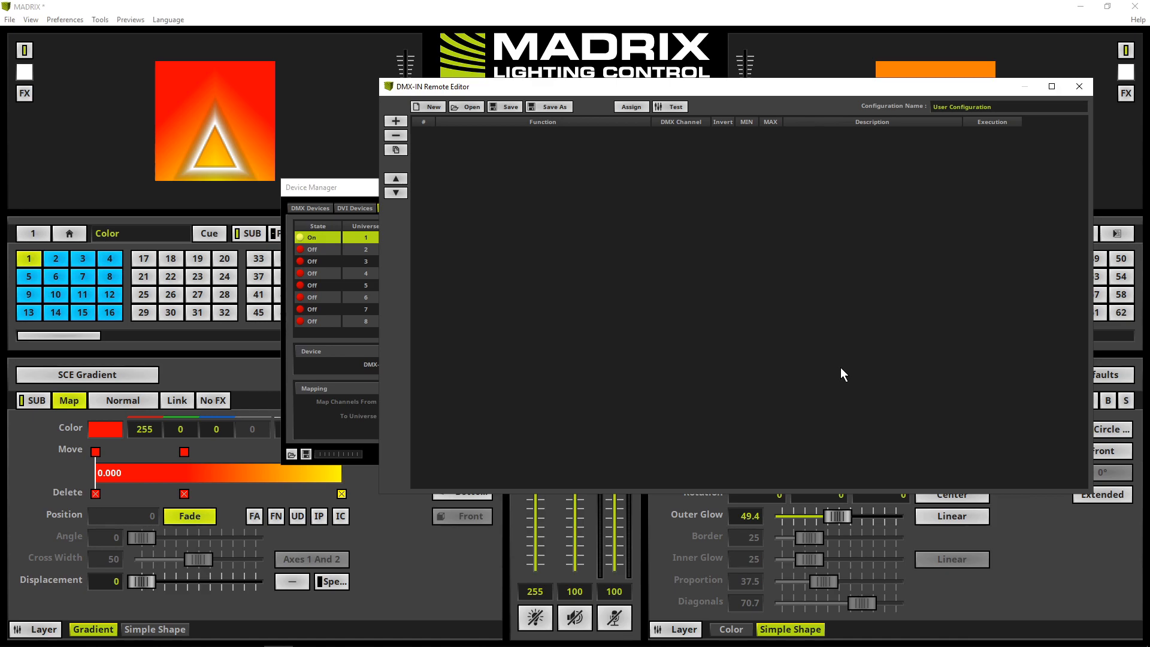
mouse_move(408, 127)
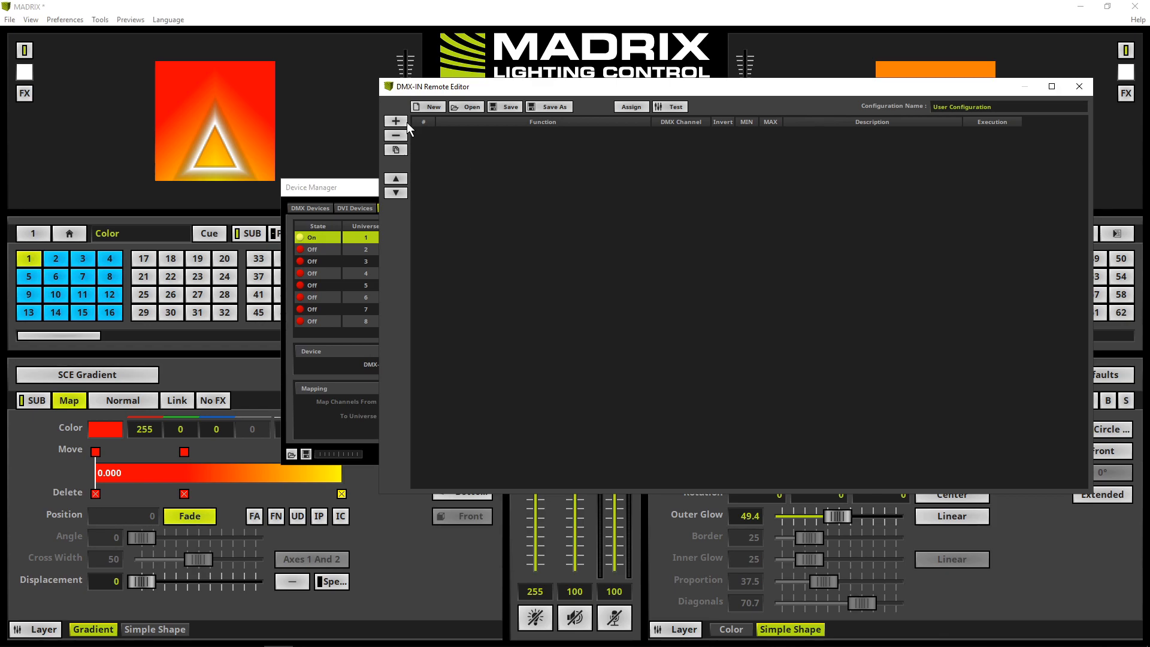
Step: Add Output Master and Fade Value as mapped functions in the User Configuration
click(397, 120)
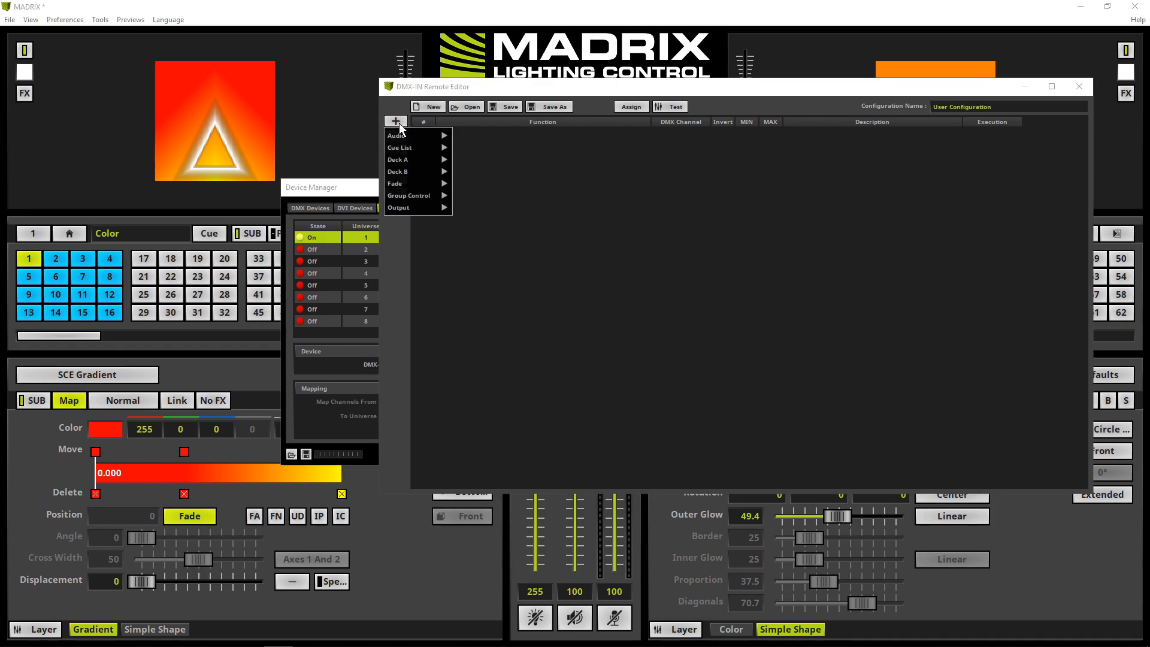
click(400, 207)
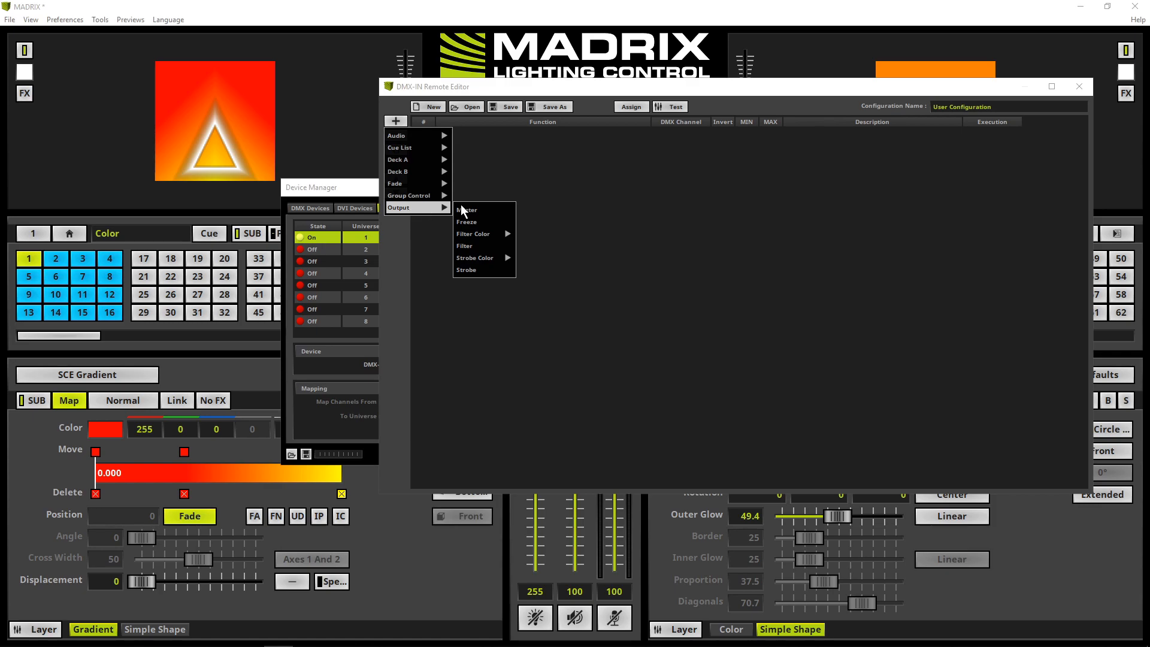
click(466, 210)
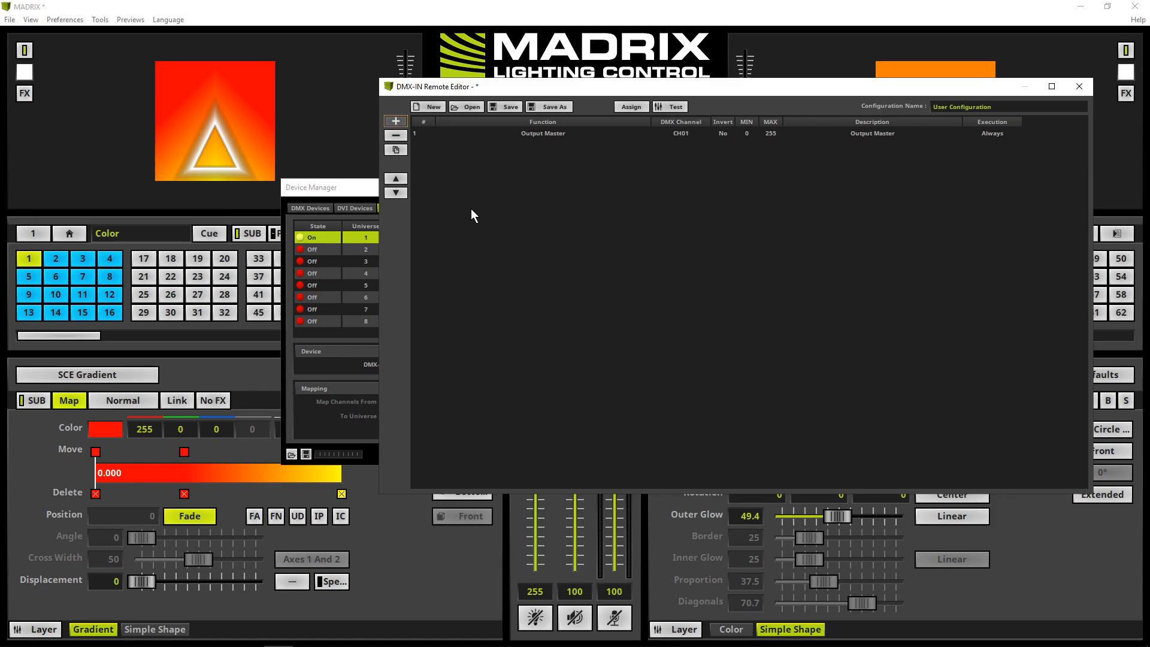
click(395, 120)
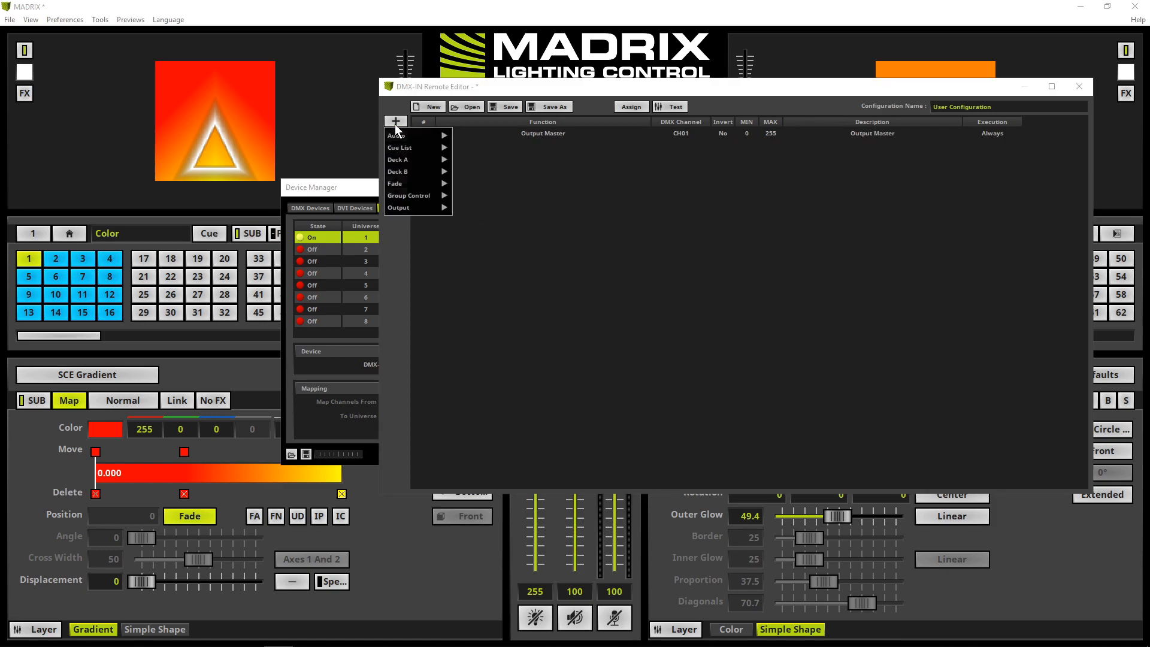
mouse_move(400, 183)
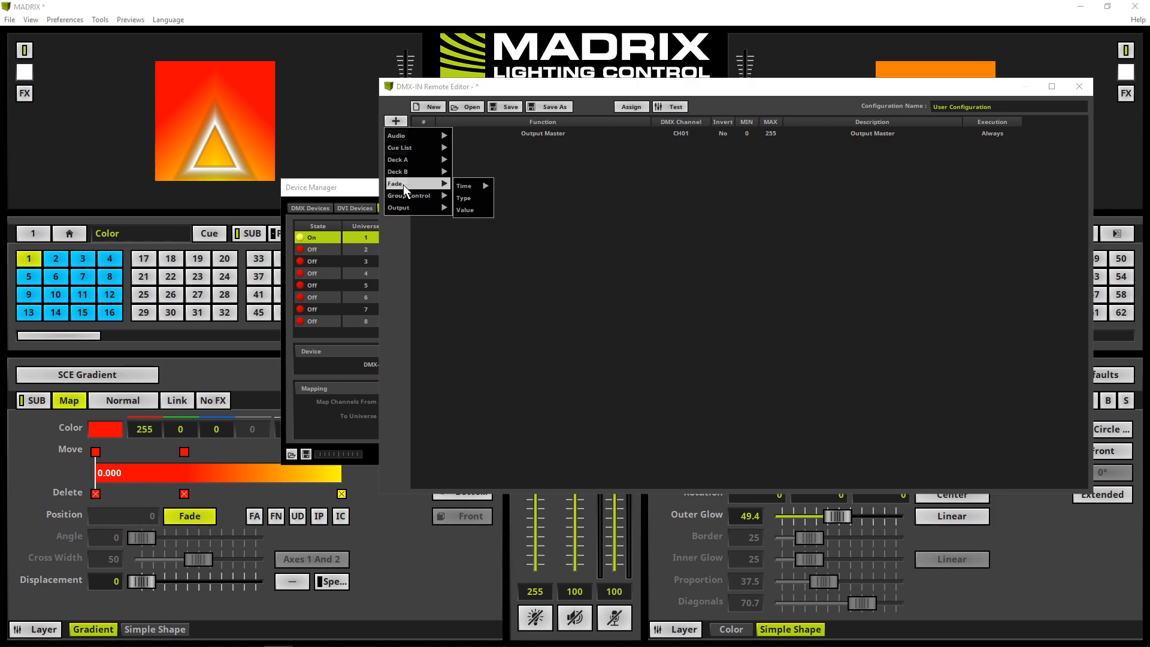
click(465, 211)
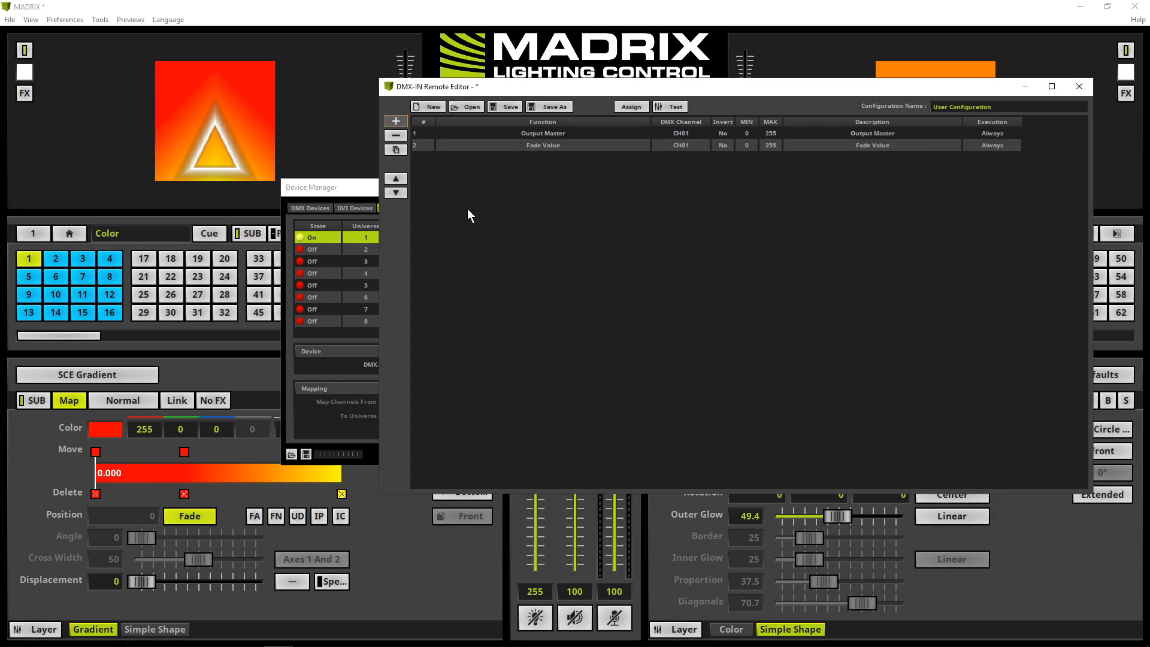
mouse_move(555, 206)
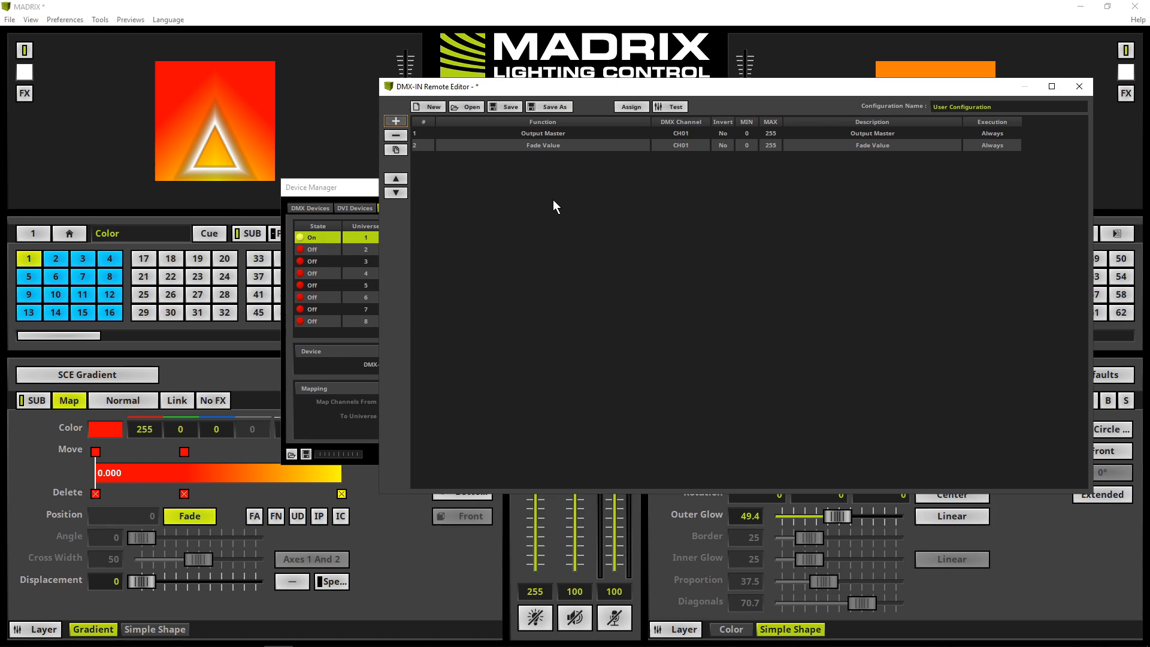
mouse_move(685, 152)
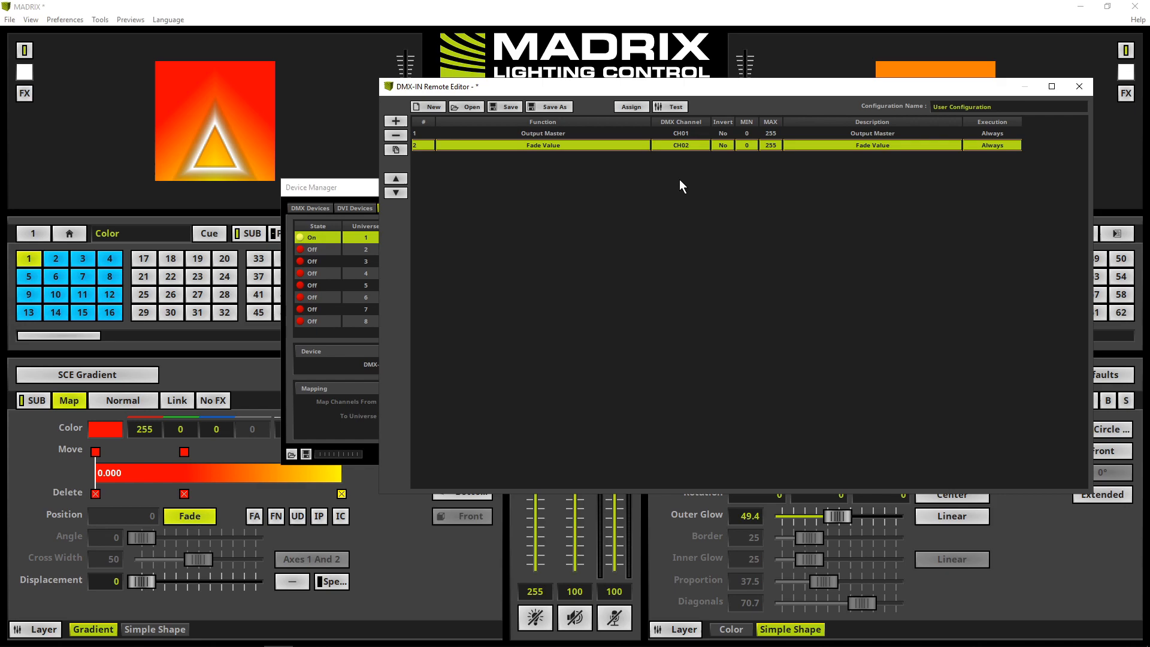
mouse_move(640, 192)
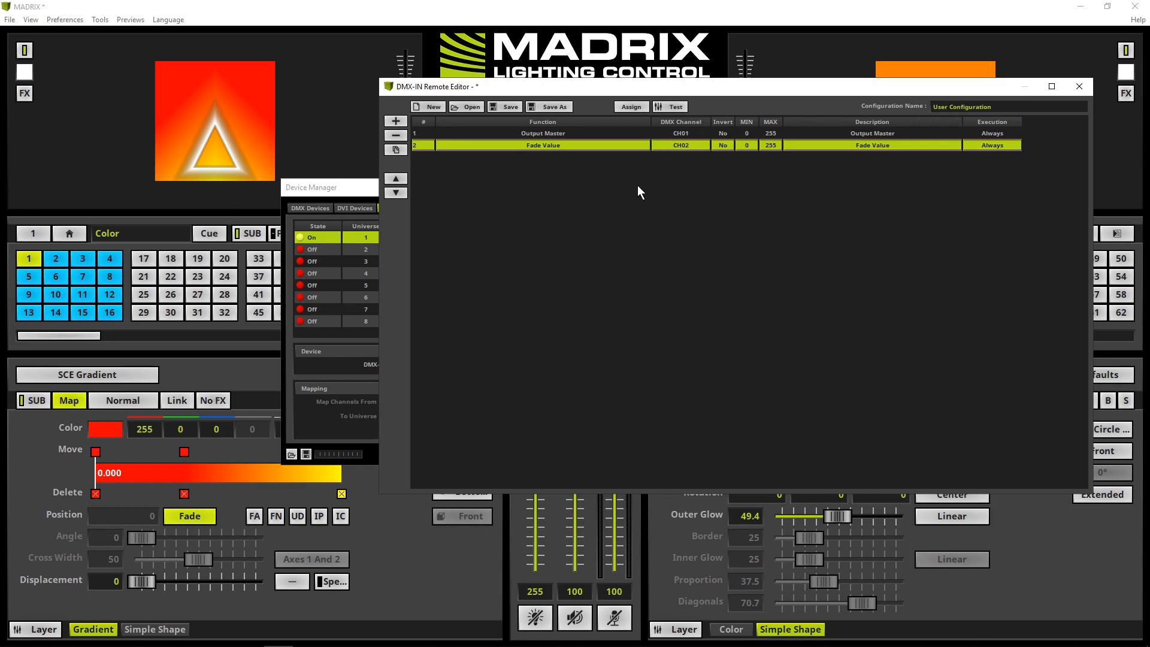
mouse_move(583, 185)
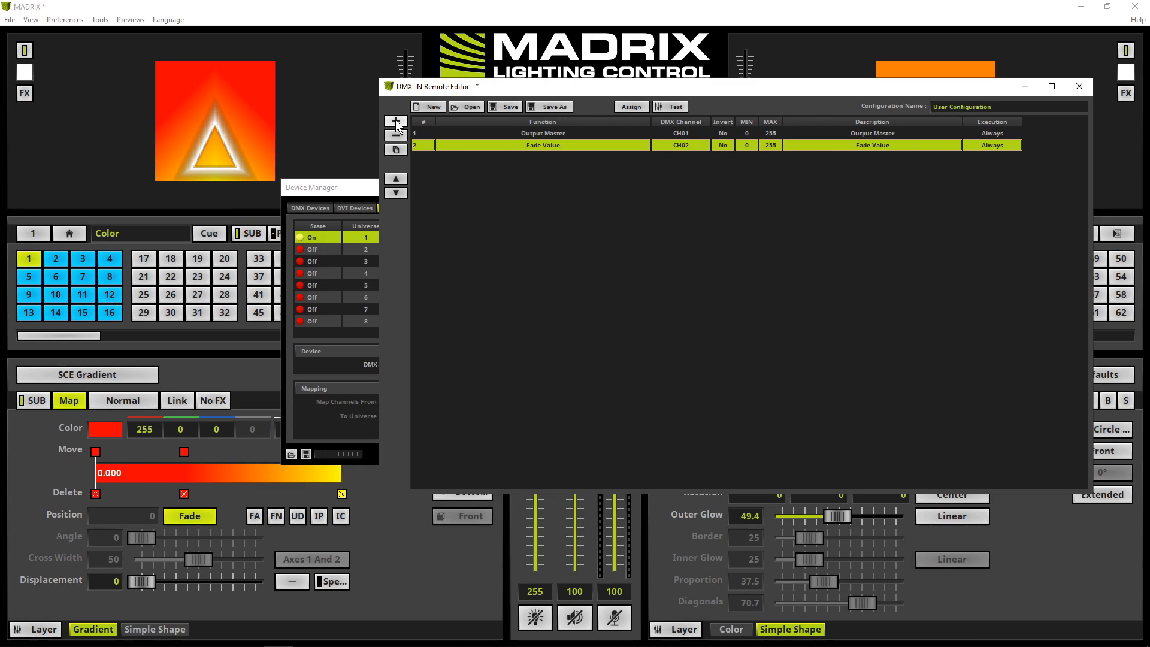
Step: Add Deck A Place ID and Deck B Place ID functions to the remote map
click(395, 120)
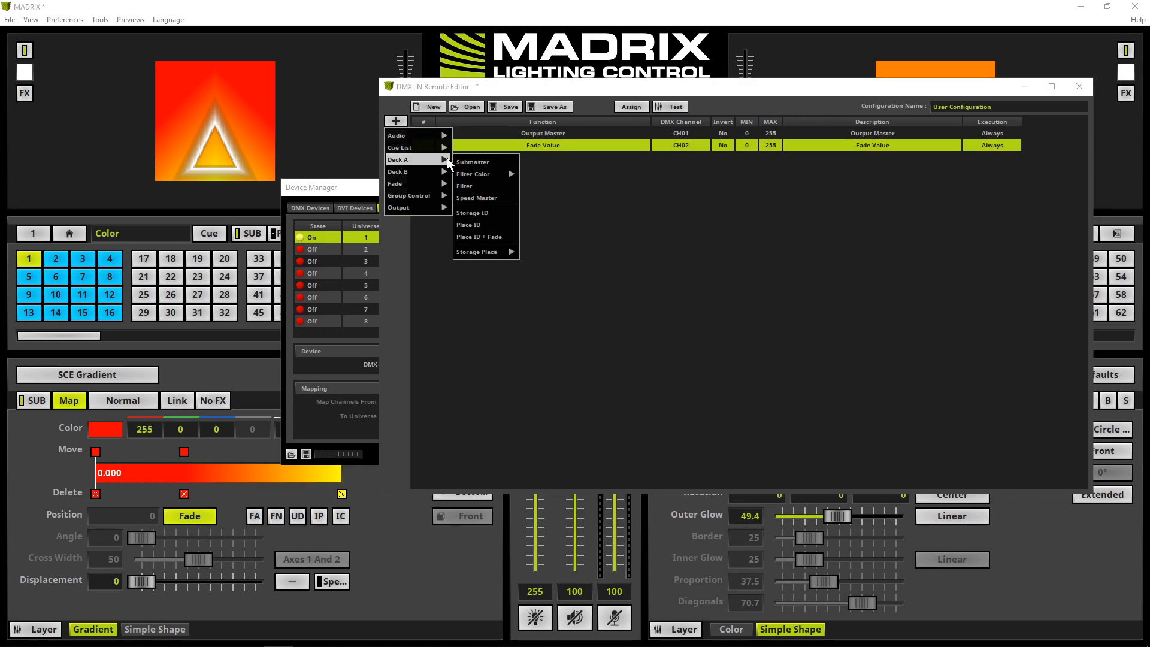
click(469, 224)
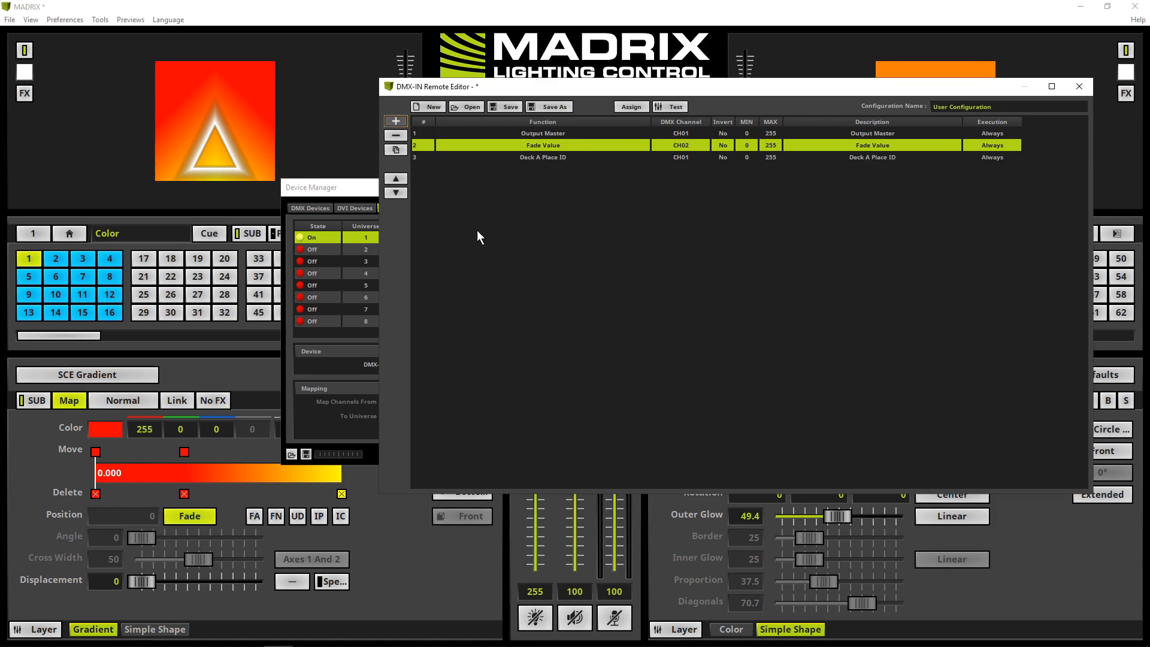
mouse_move(640, 205)
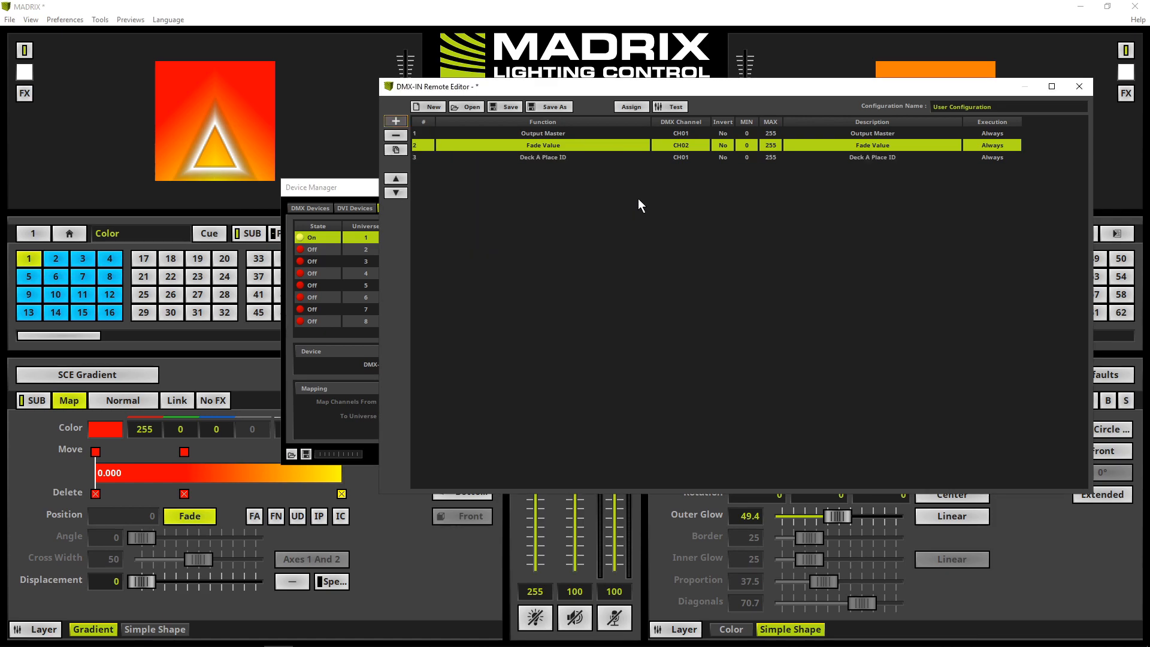
mouse_move(659, 194)
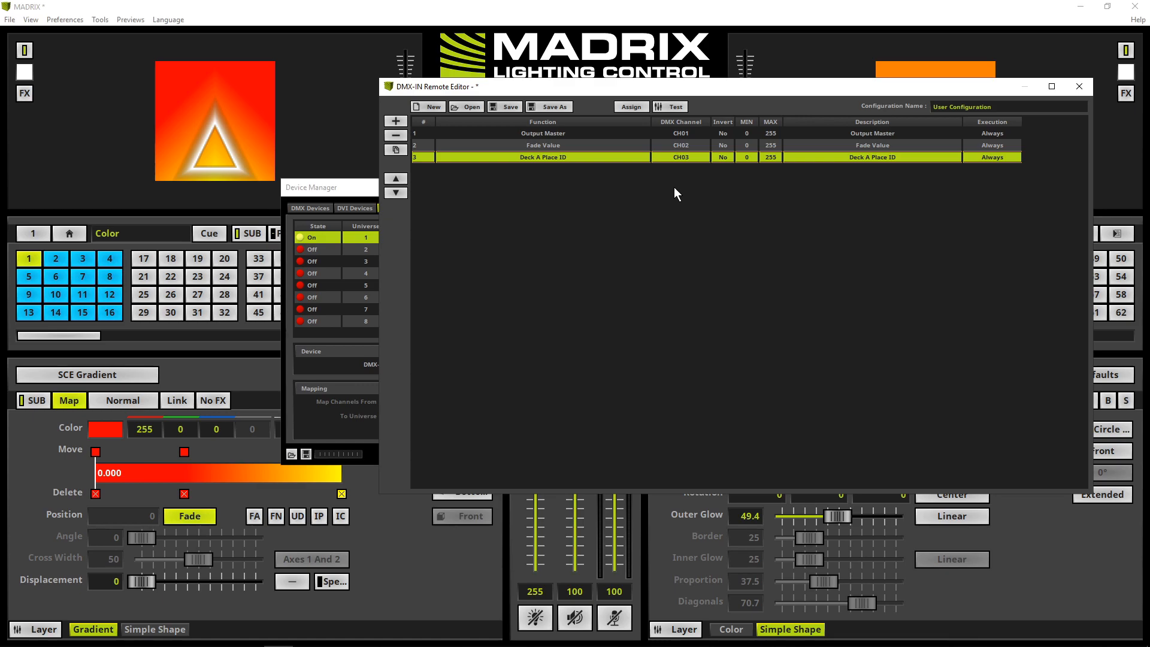
mouse_move(593, 202)
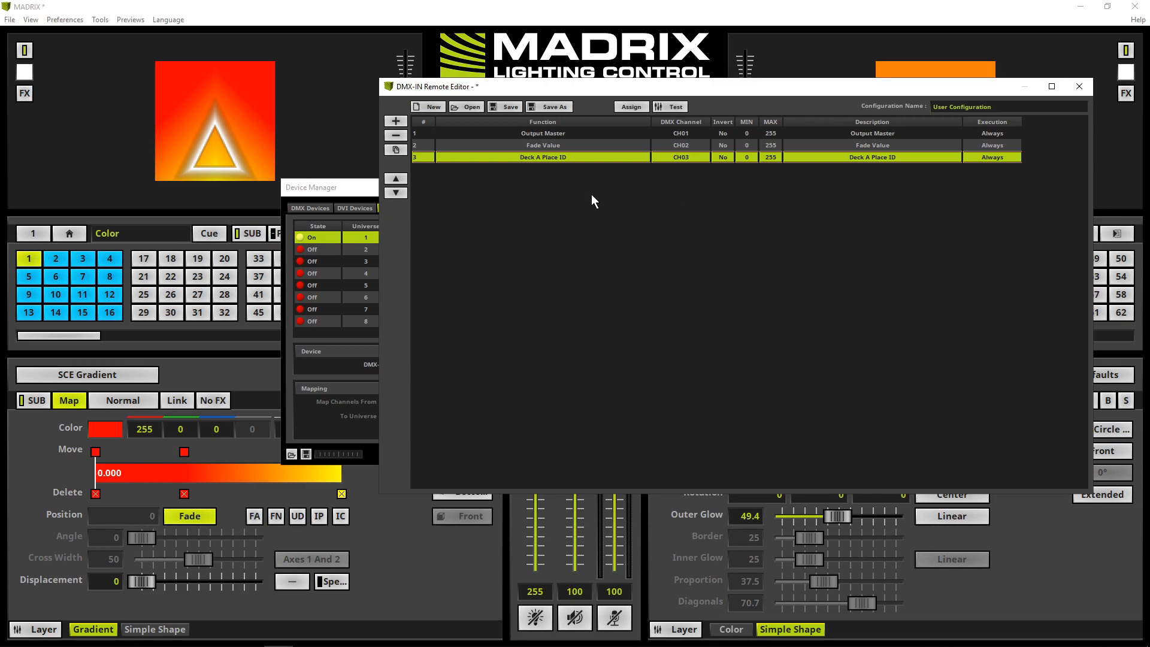
click(396, 120)
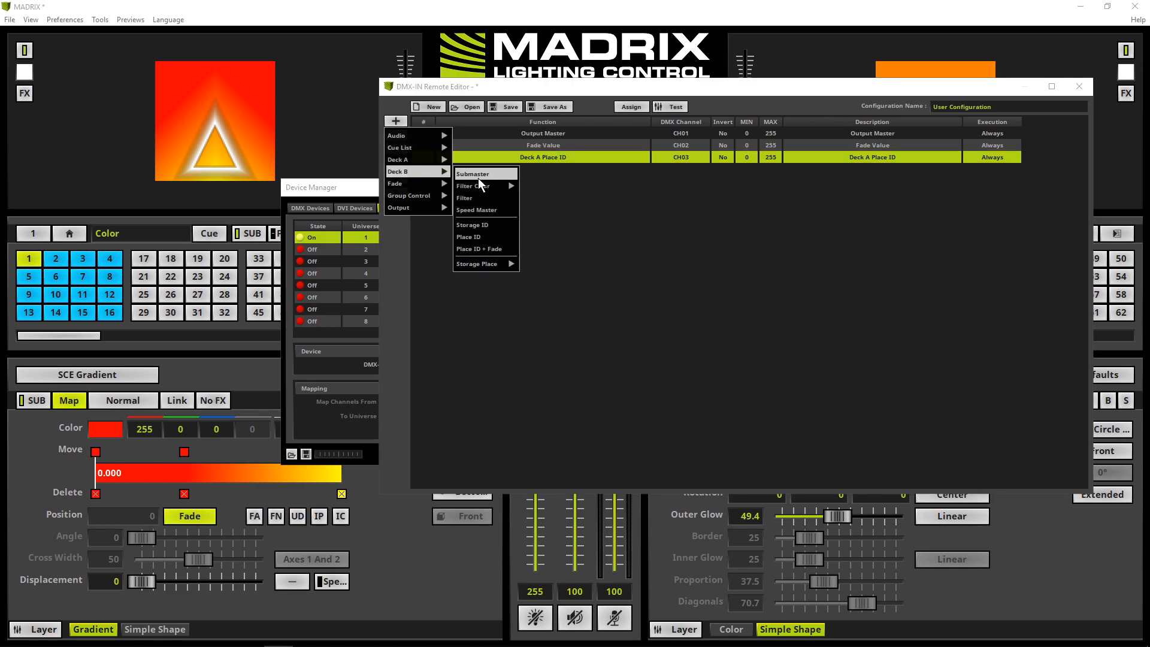
click(468, 236)
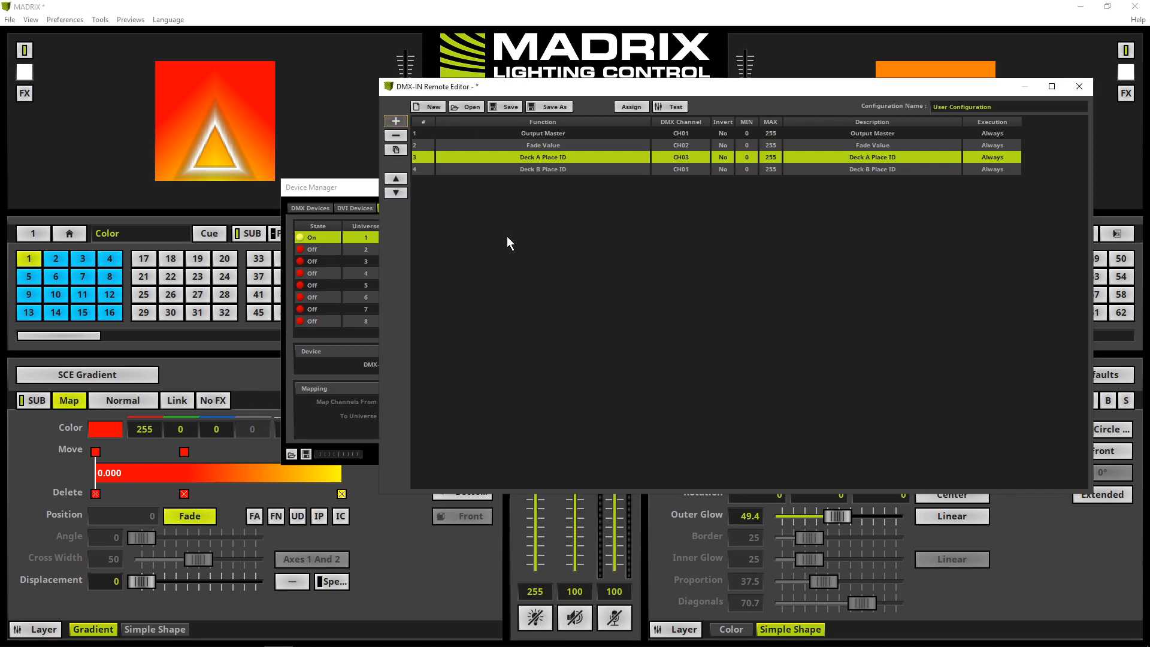
mouse_move(675, 214)
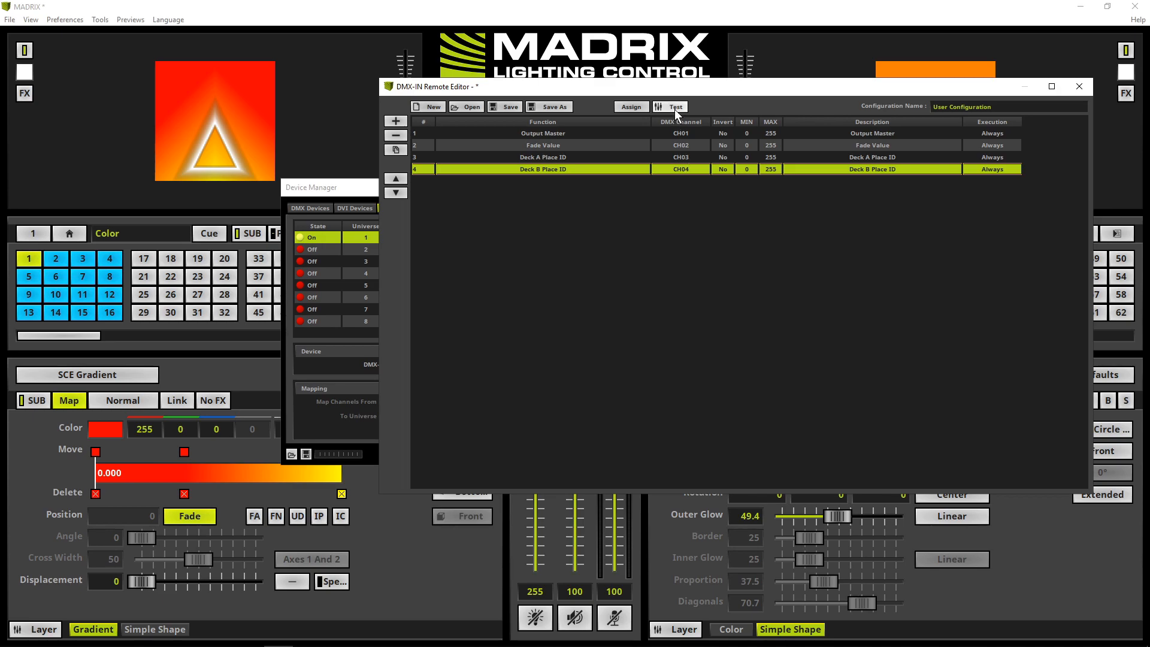
mouse_move(669, 107)
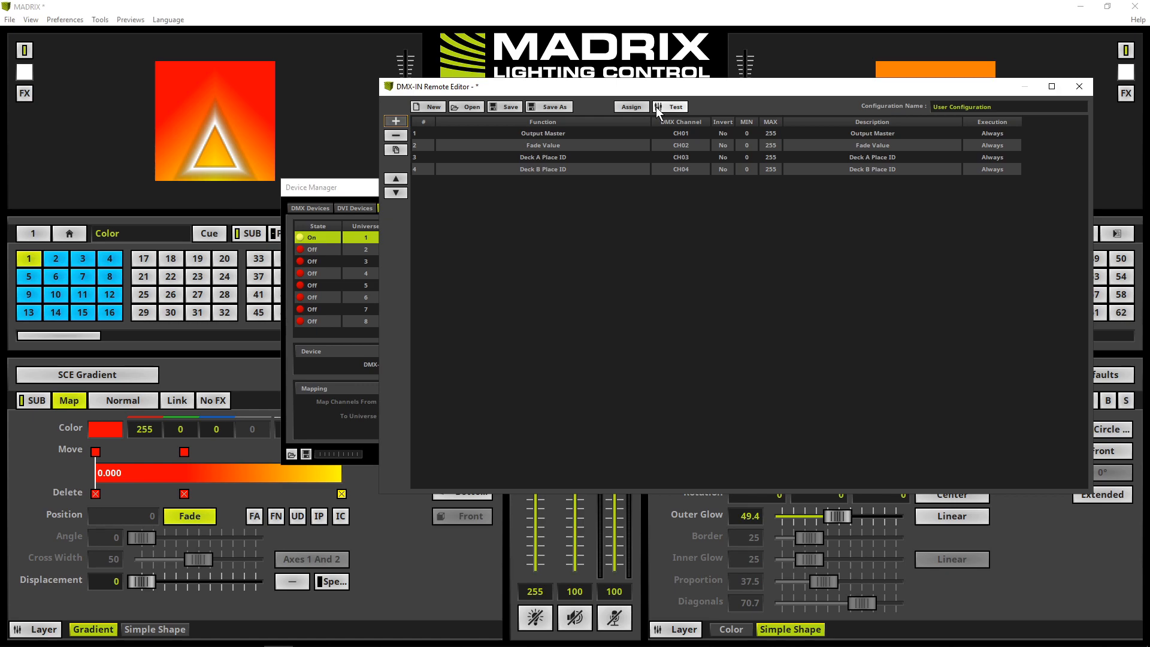
mouse_move(1007, 124)
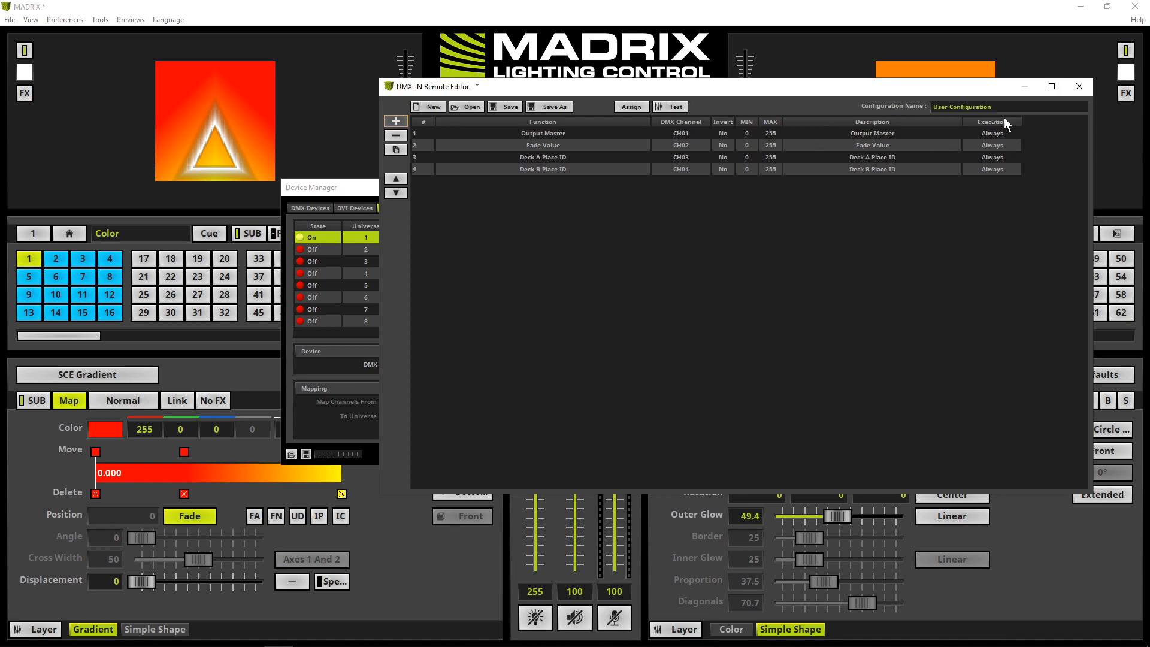
mouse_move(982, 170)
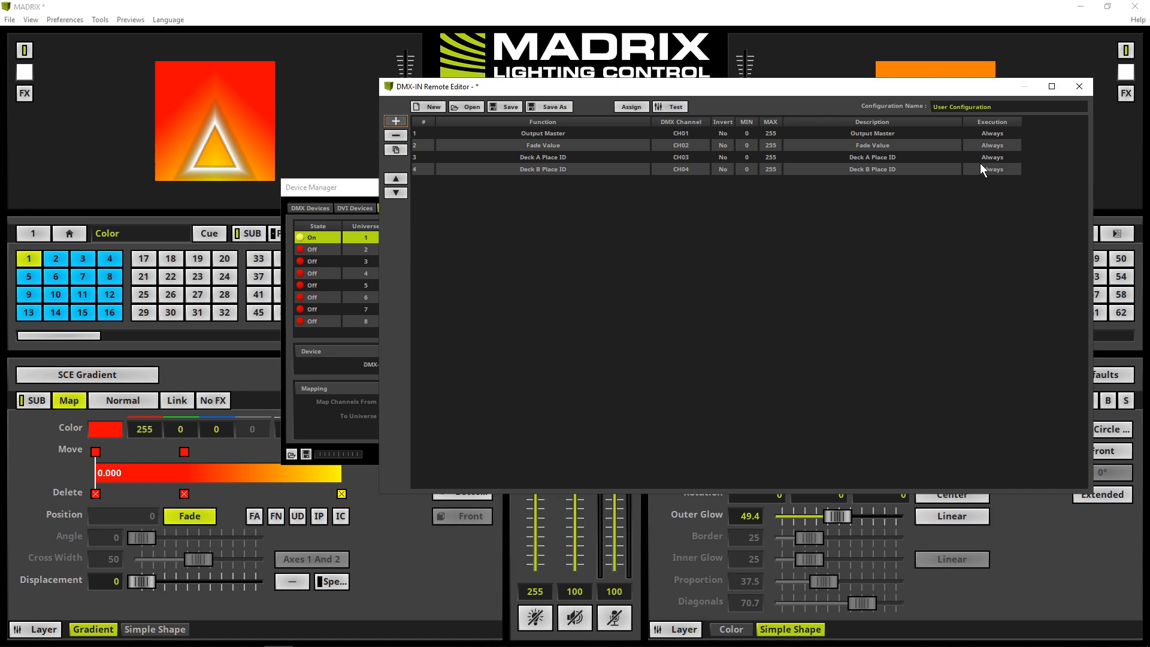
mouse_move(991, 158)
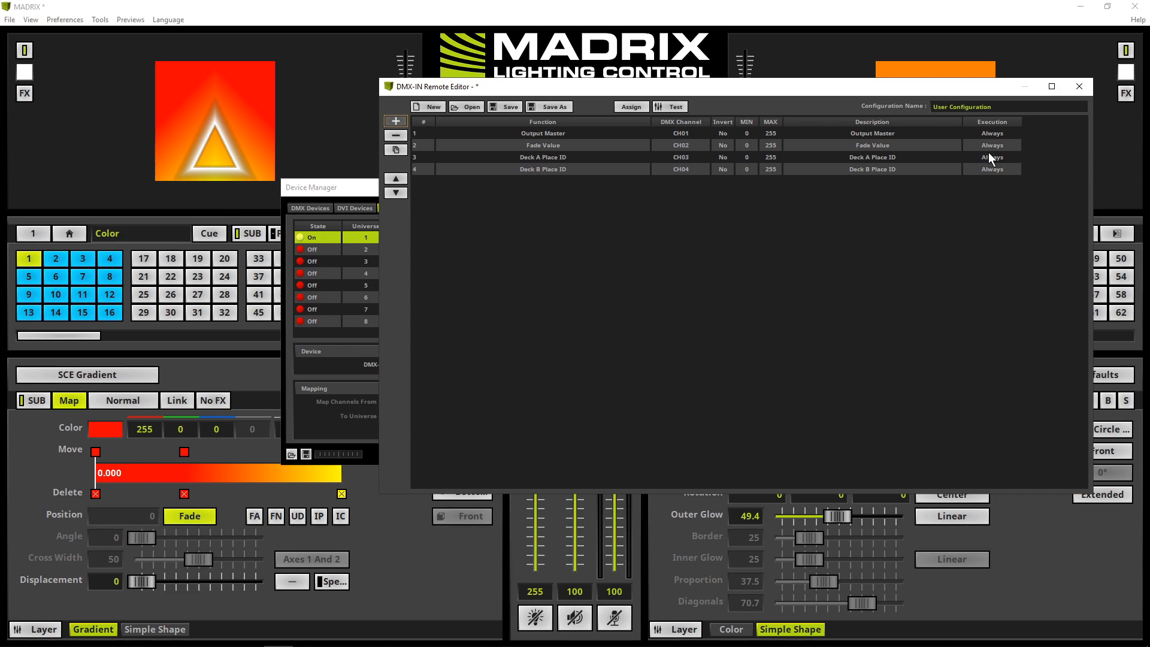
mouse_move(991, 151)
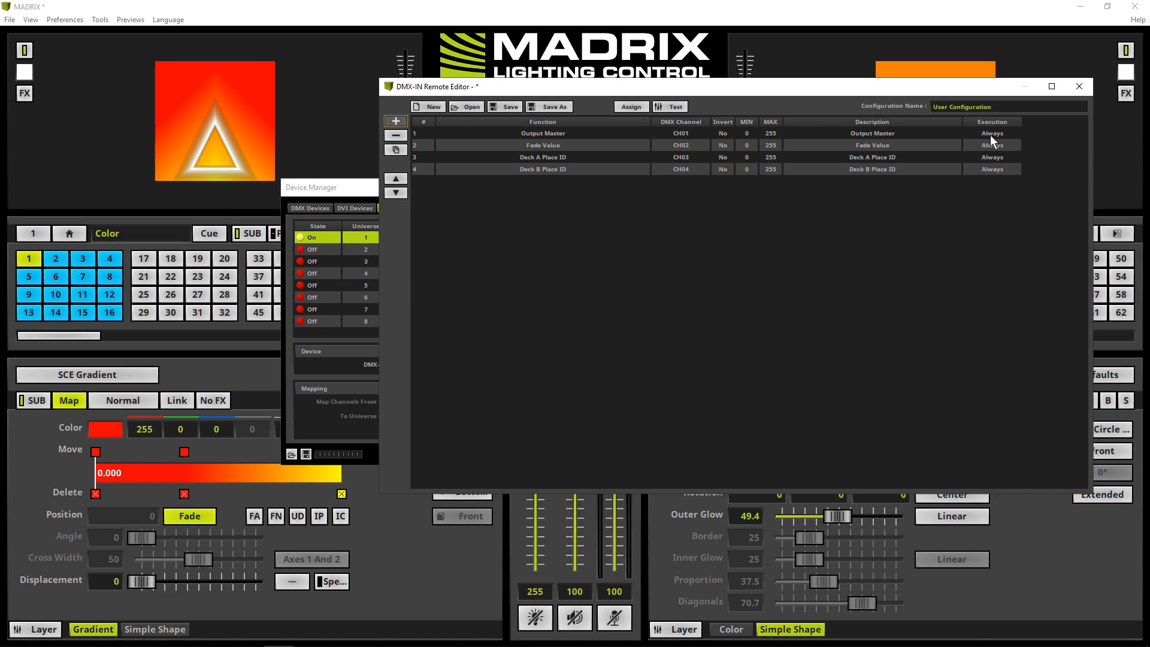
Step: Set Output Master's execution to On Value Change and close the remote editor
click(992, 133)
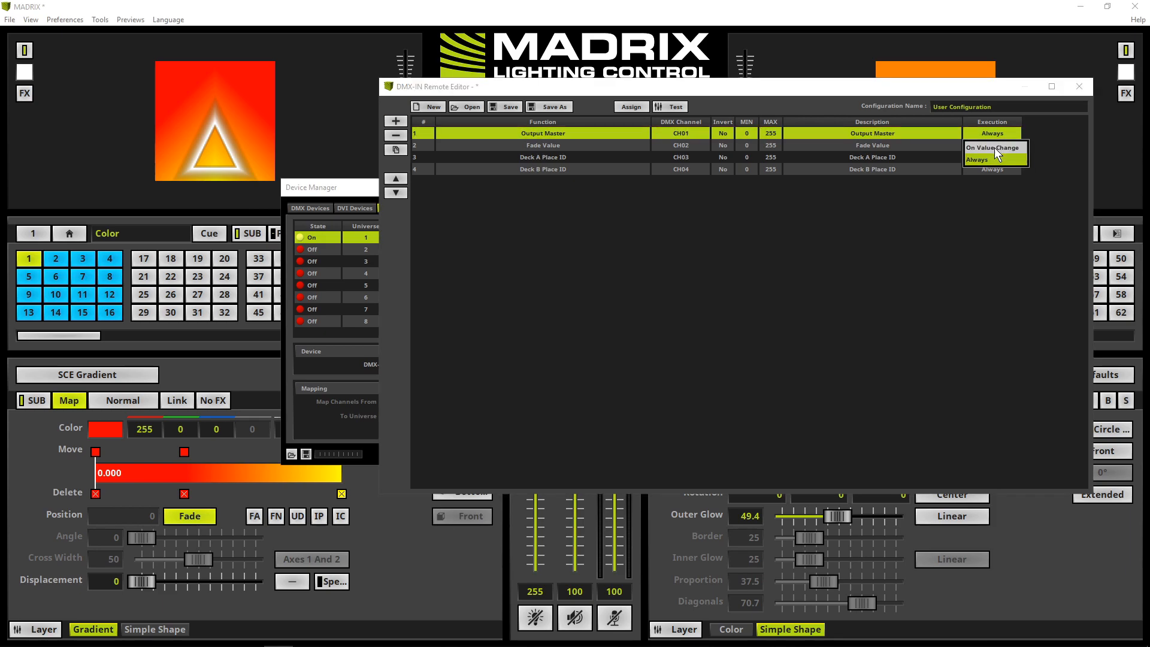
click(991, 148)
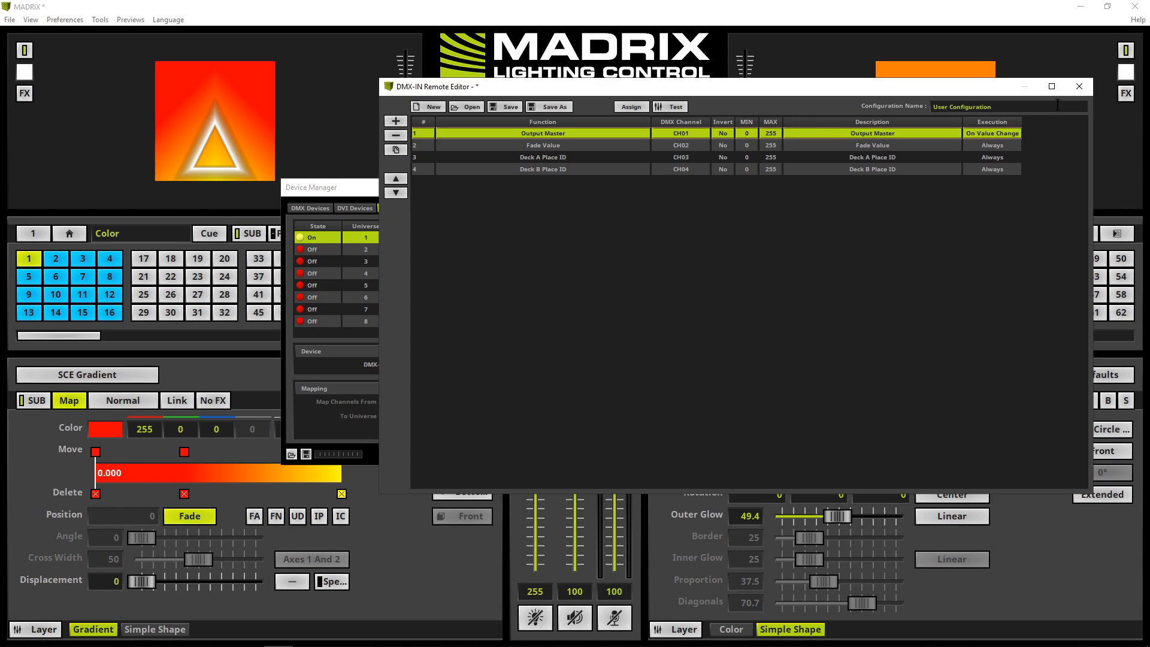
click(1078, 86)
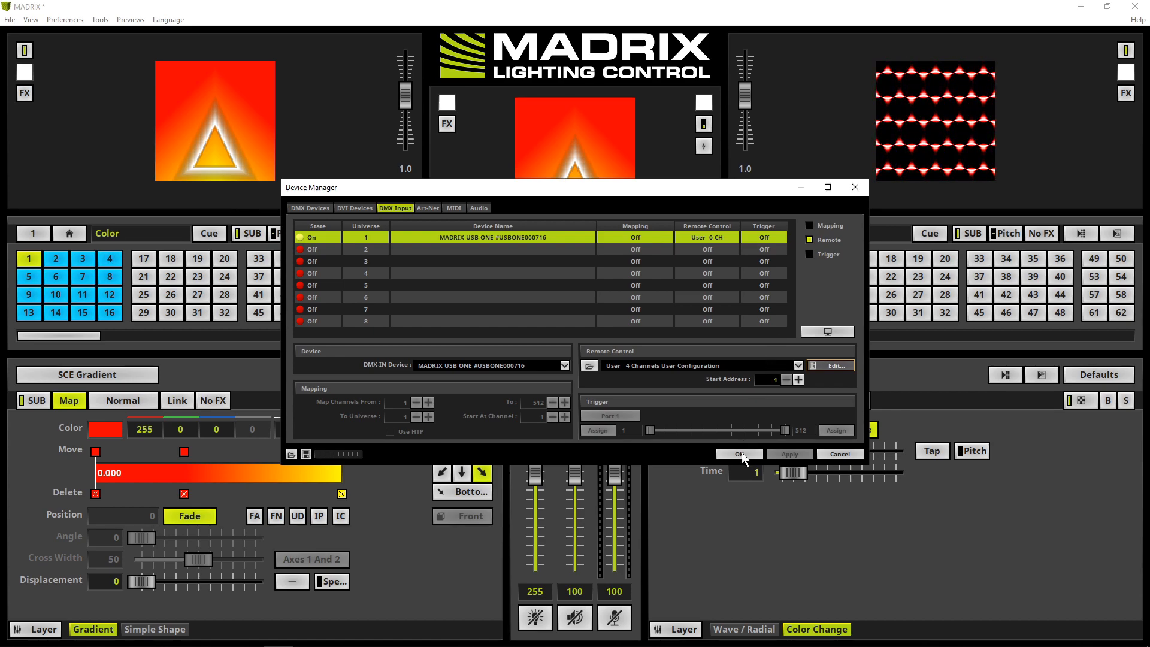
Step: Confirm Device Manager with OK, applying the 4-channel User Configuration
click(738, 454)
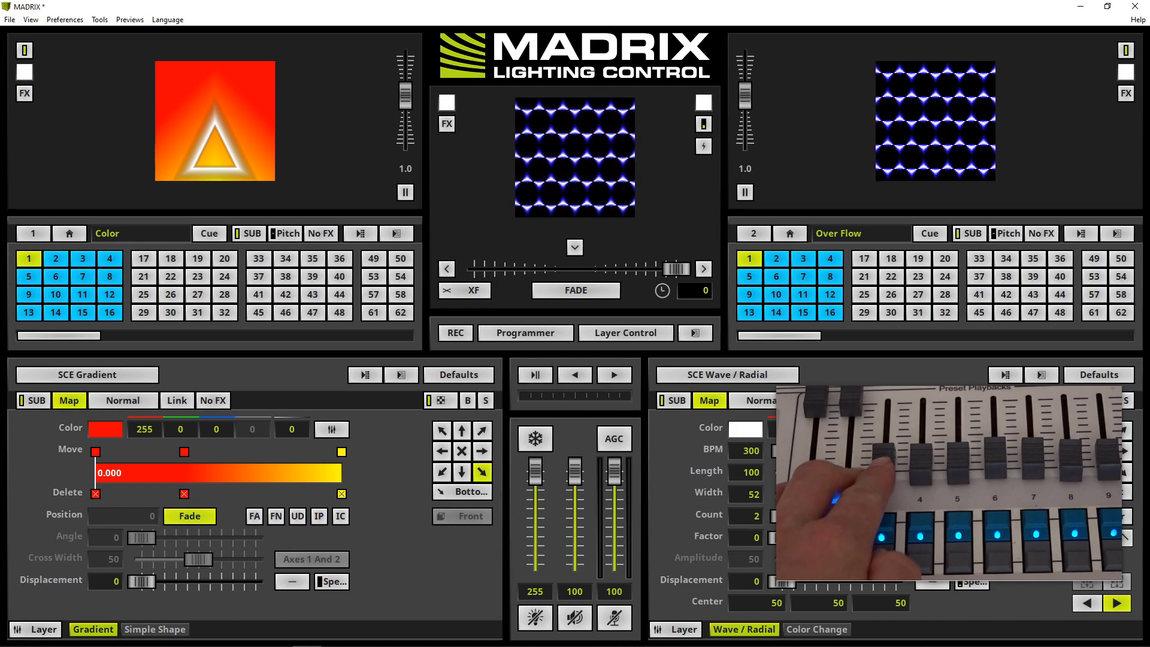
Step: Switch Deck A places from the console, landing on place 11, Blue Waveform
click(83, 277)
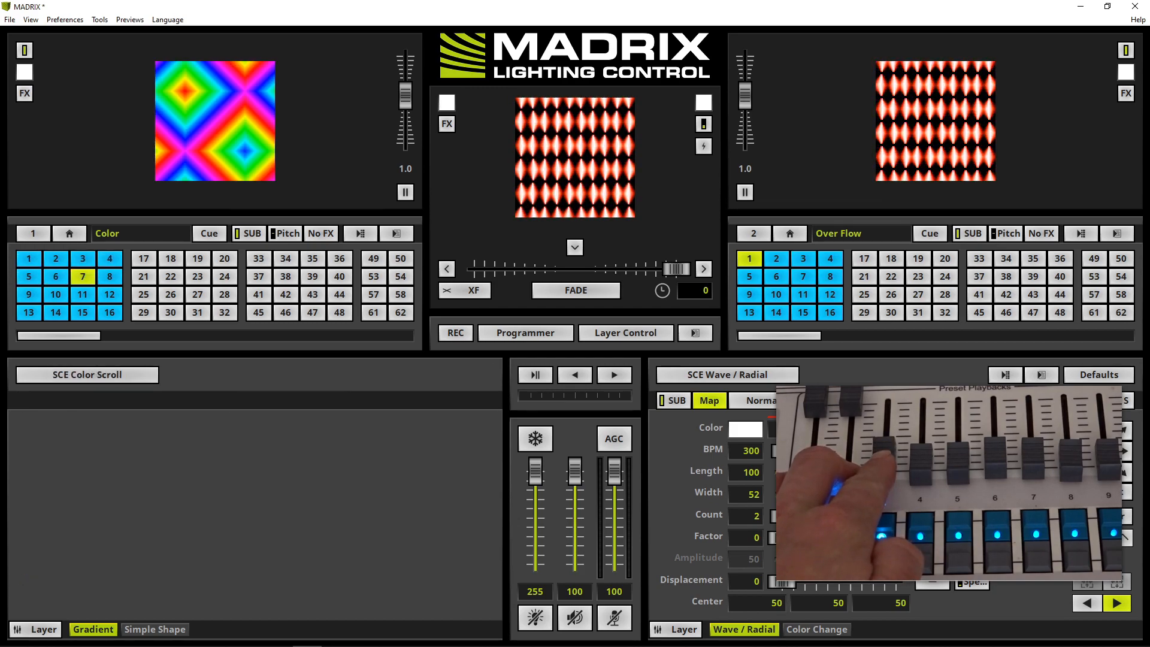
click(29, 313)
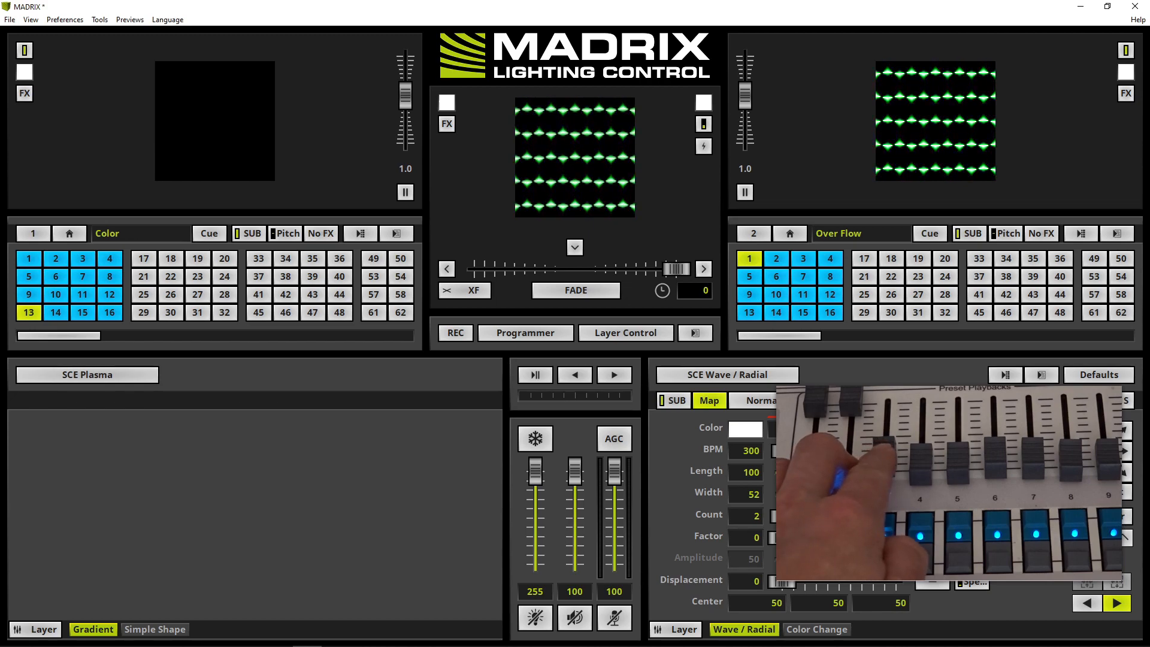
click(81, 294)
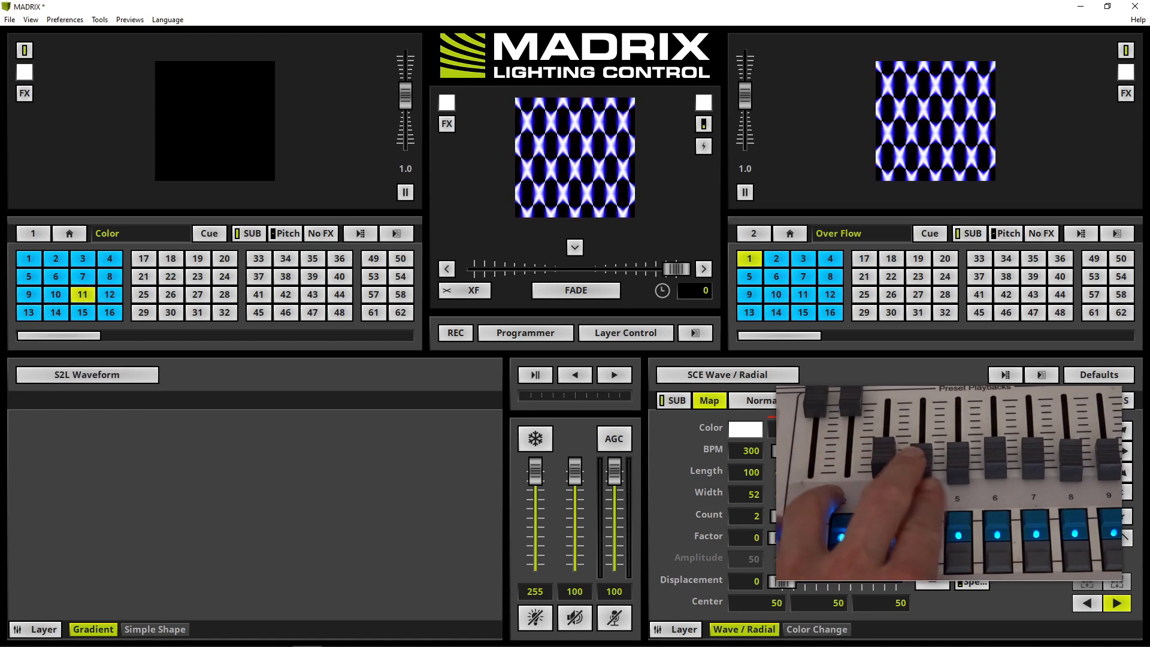
click(96, 629)
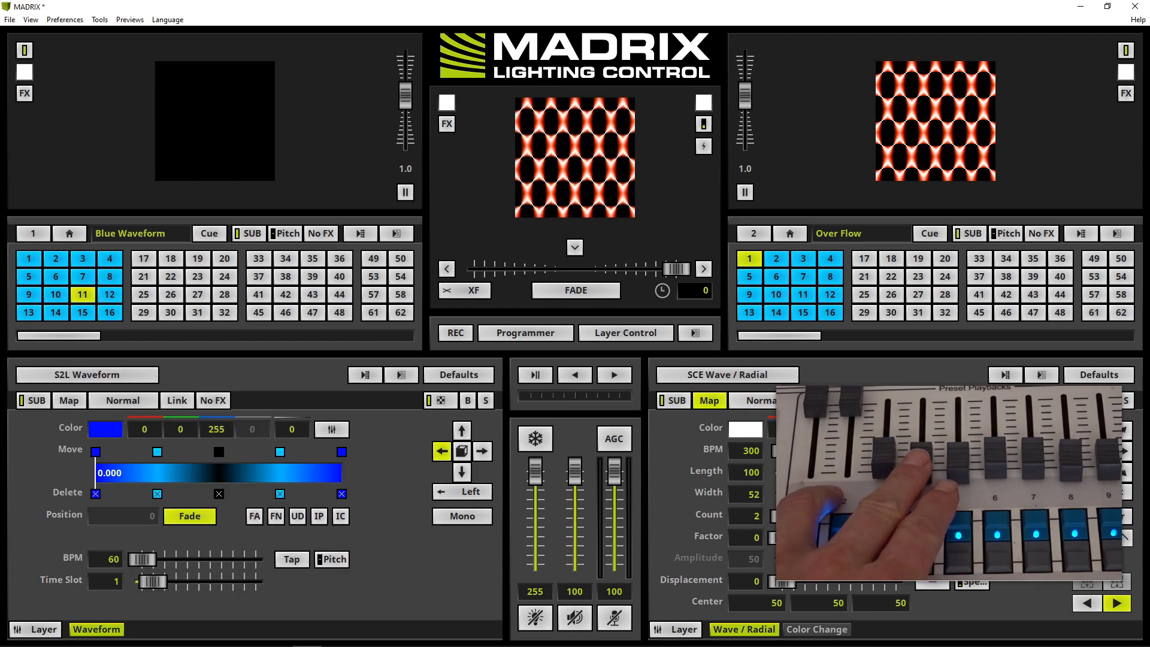